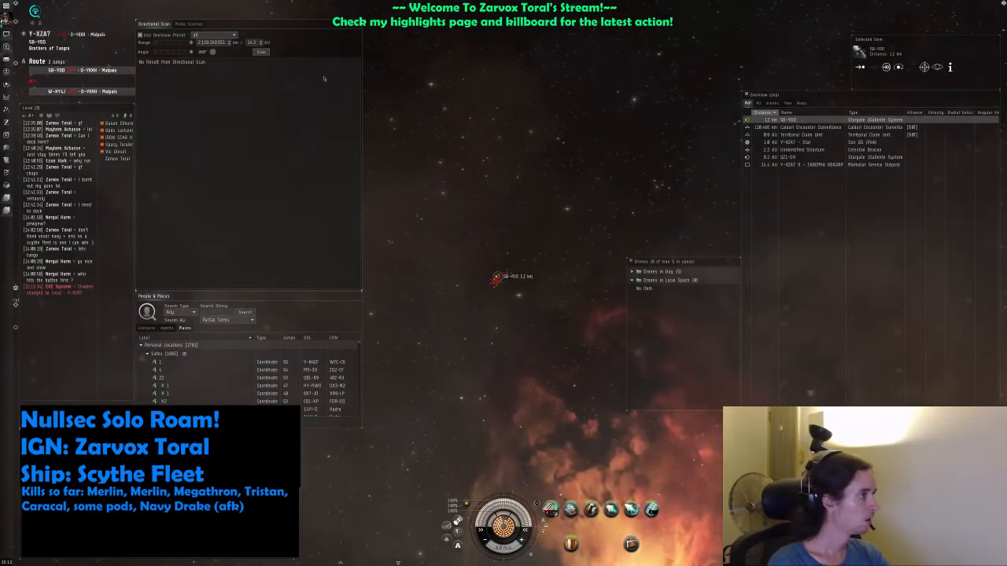
Open the solar system map and run repeated directional scans, spotting control towers and force fields.
{"action": "left_click", "coordinate": [260, 51]}
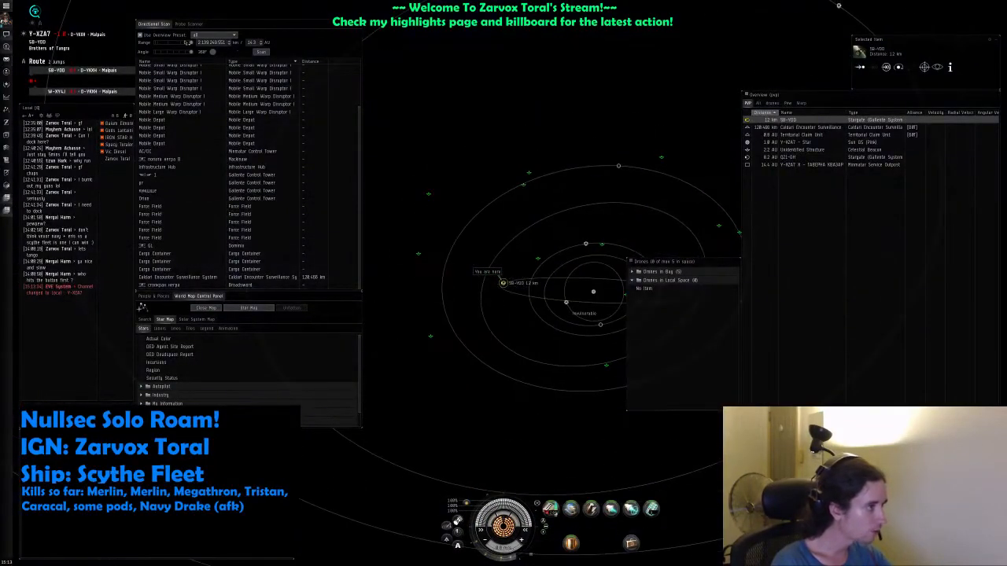
{"action": "left_click", "coordinate": [261, 52]}
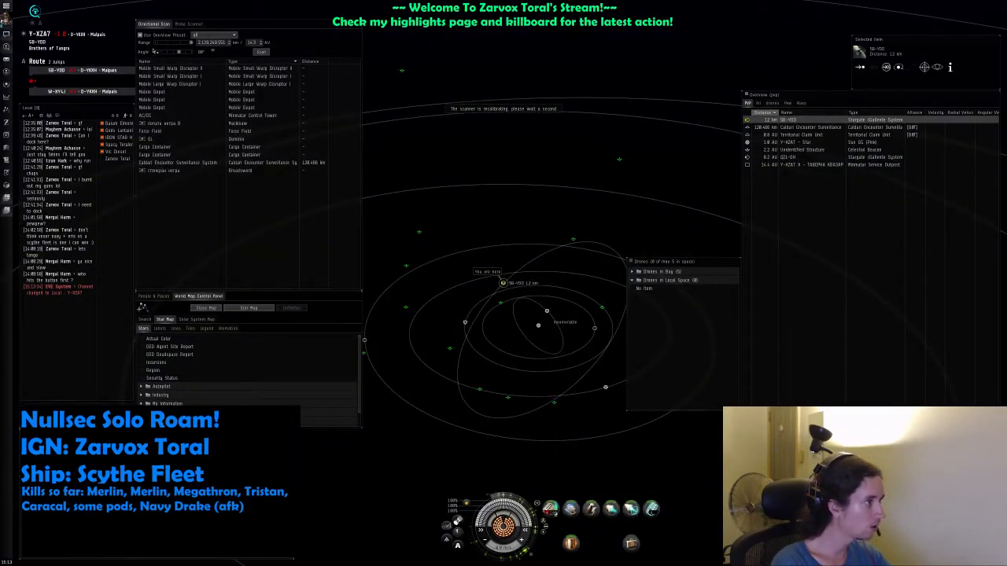
{"action": "left_click", "coordinate": [261, 52]}
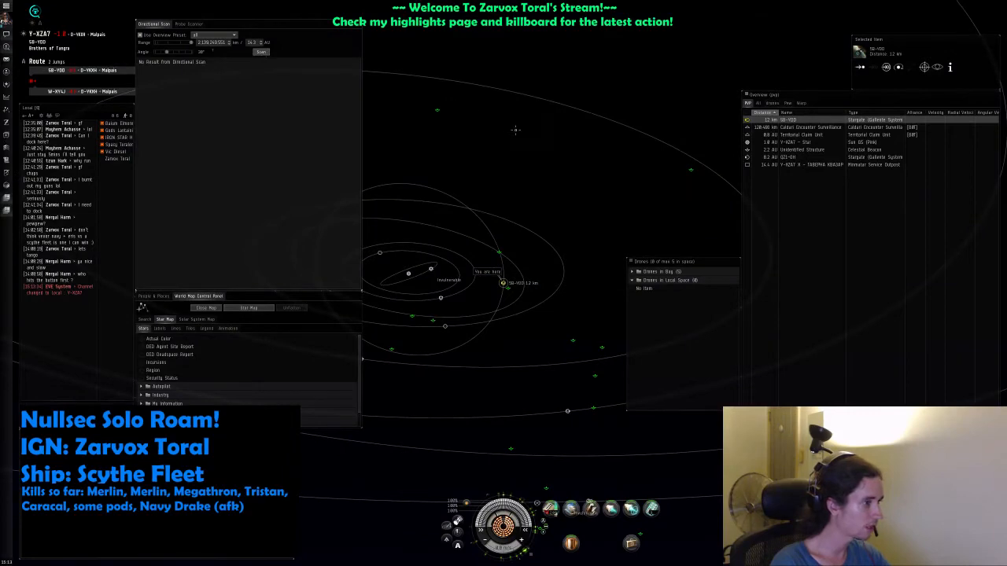
{"action": "left_click", "coordinate": [261, 52]}
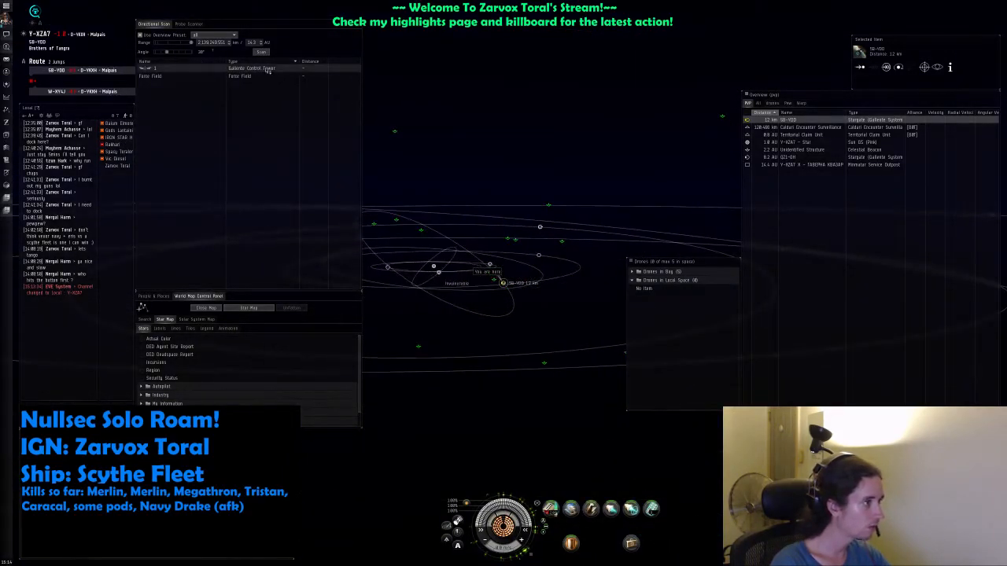
{"action": "left_click", "coordinate": [261, 51]}
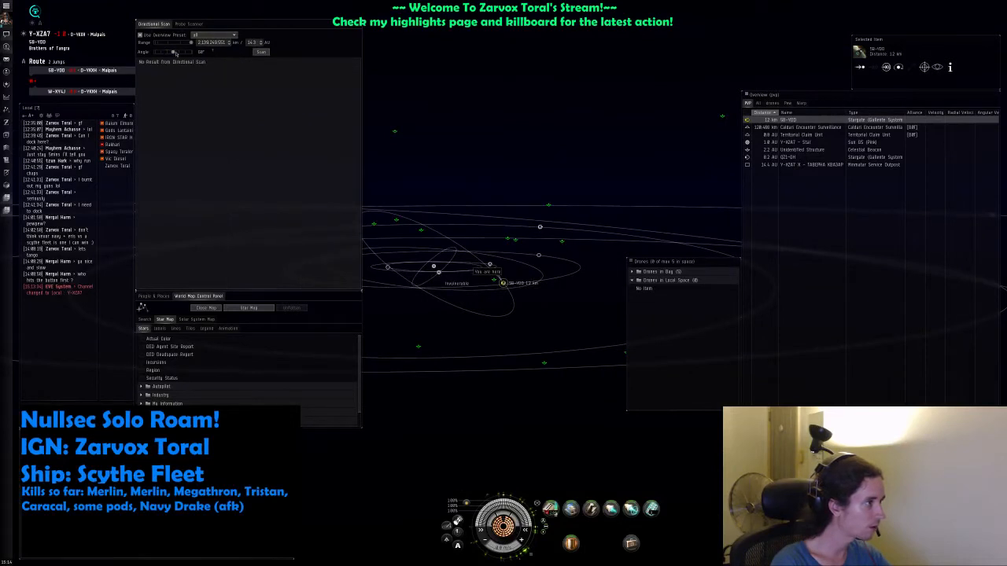
Close the map and approach the SB-YOO stargate from the Overview.
{"action": "left_click", "coordinate": [260, 52]}
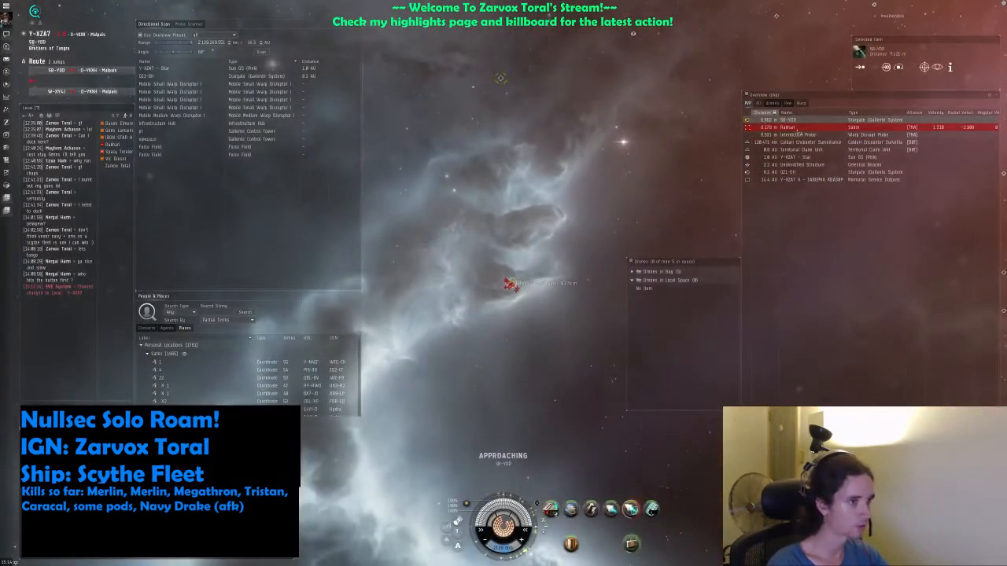
Lock the hostile Sabre, launch Warrior II drones, and keep at range from it.
{"action": "left_click", "coordinate": [795, 134]}
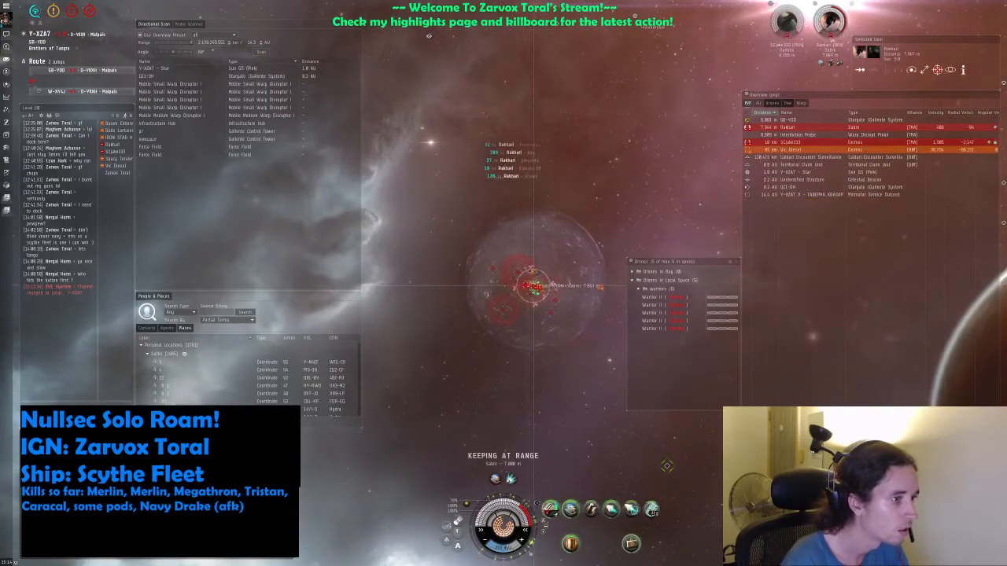
Destroy the Sabre, orbit a nearby target, and recall drones to the bay.
{"action": "right_click", "coordinate": [787, 127]}
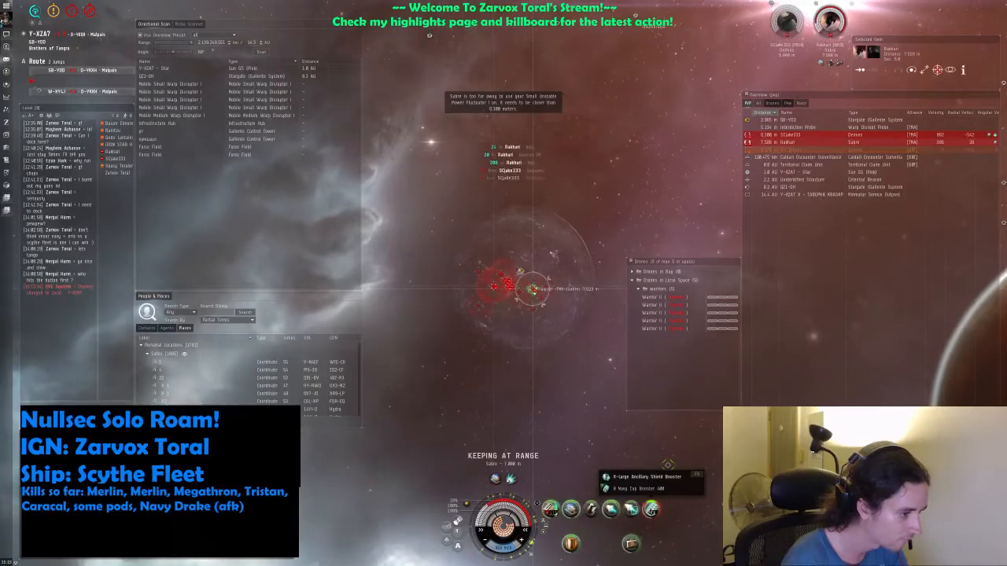
{"action": "right_click", "coordinate": [465, 163]}
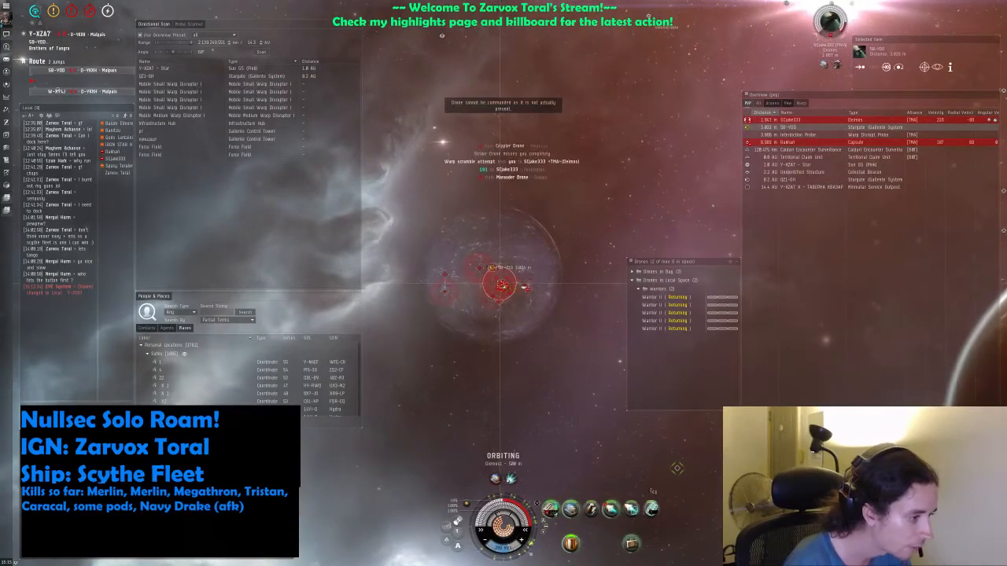
Recover all drones, orbit the SB-YOO stargate closely, and bring up its Jump action.
{"action": "right_click", "coordinate": [787, 126]}
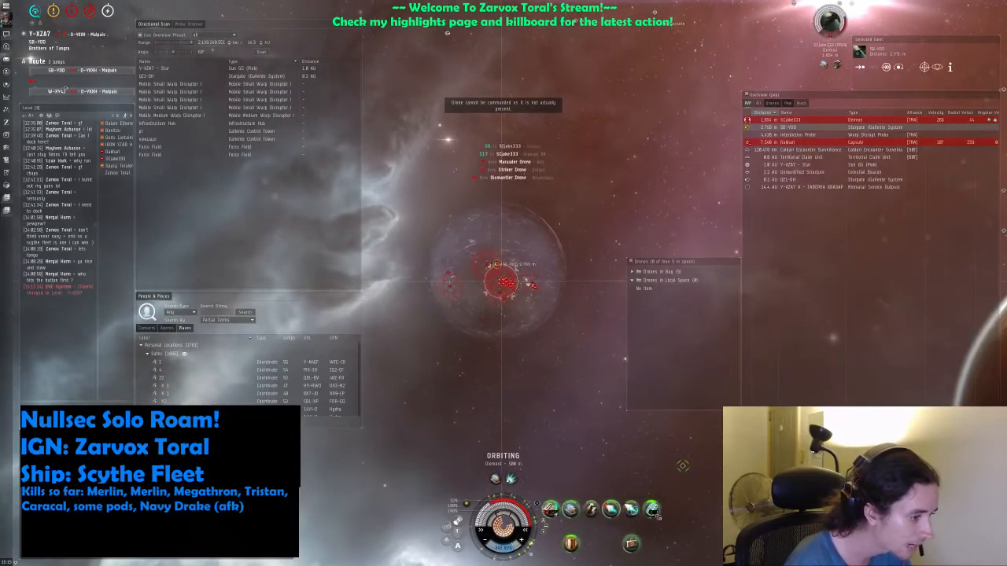
{"action": "right_click", "coordinate": [790, 127]}
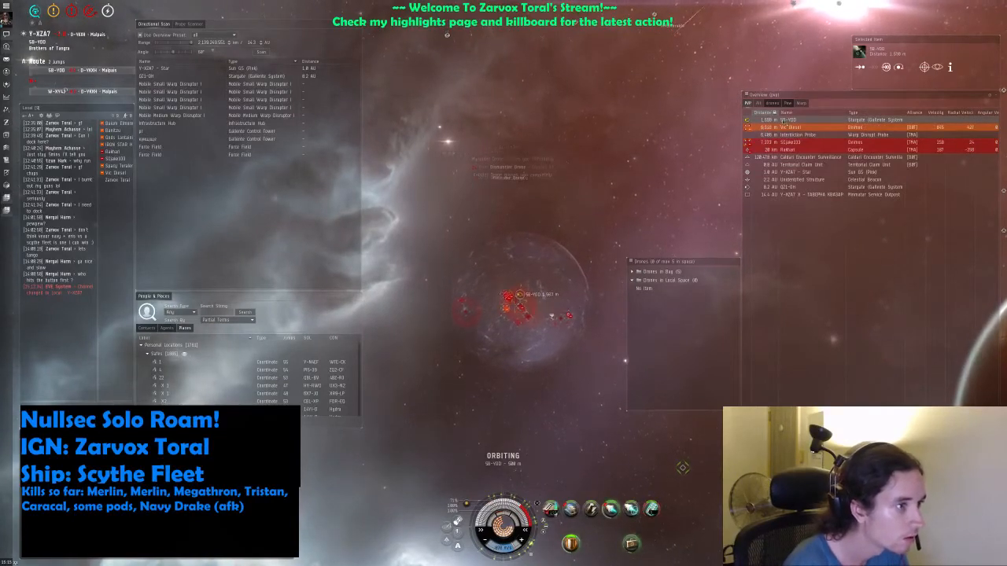
{"action": "right_click", "coordinate": [795, 127]}
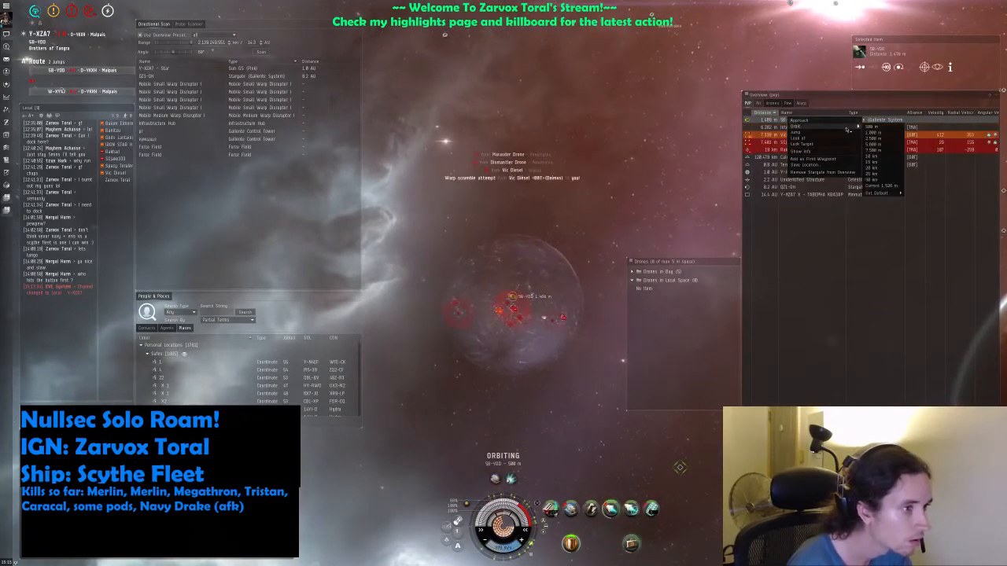